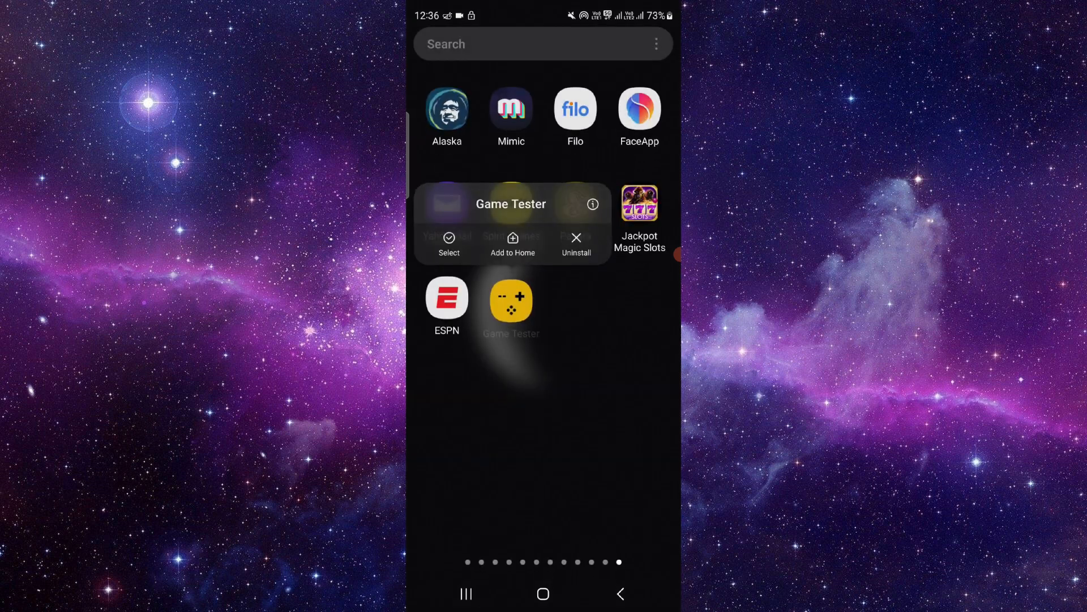
# - Open Game Tester's app info from its app drawer icon and scroll to storage
pyautogui.click(591, 203)
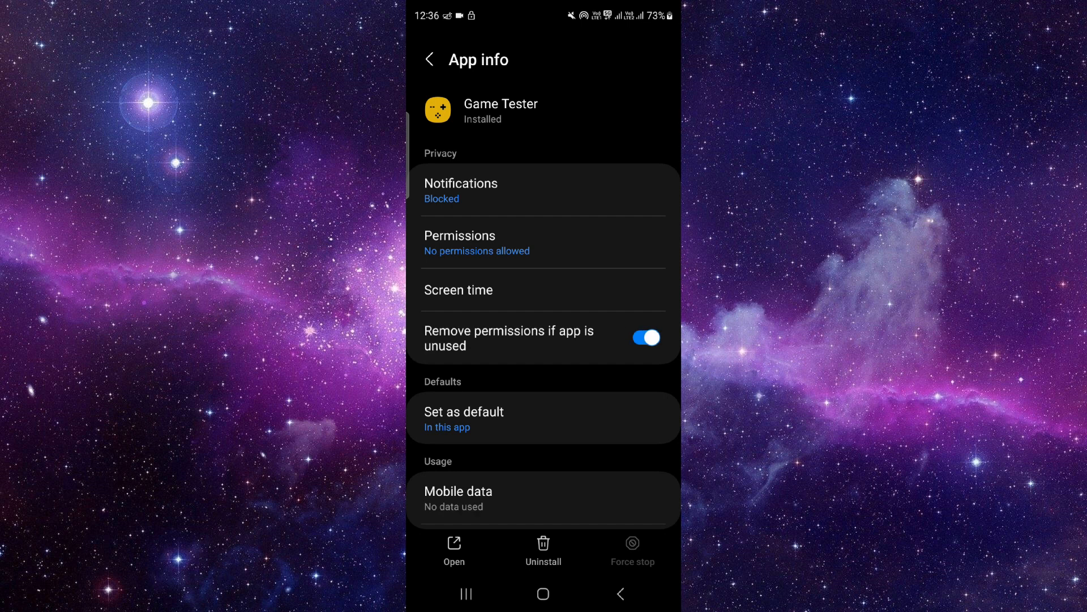
pyautogui.scroll(-3)
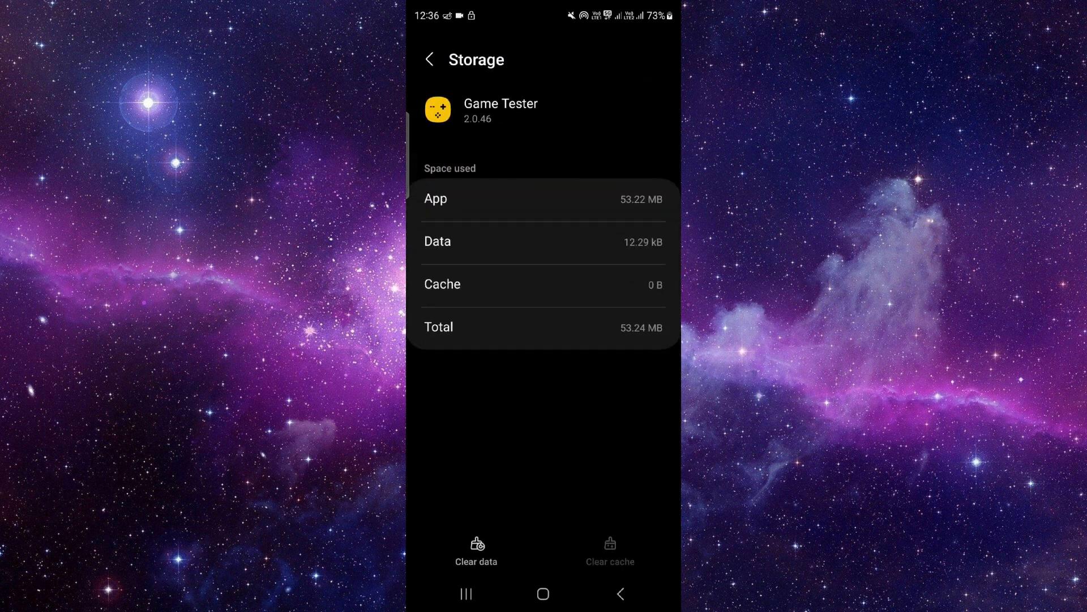
# - Clear and confirm deleting Game Tester's data, then return to App info
pyautogui.click(476, 548)
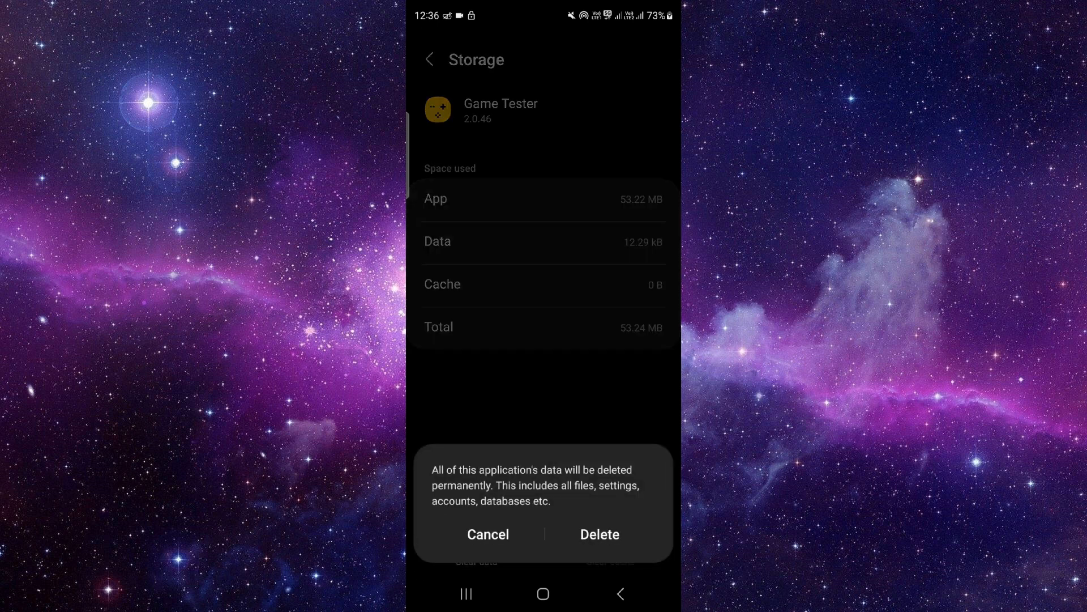
pyautogui.click(599, 534)
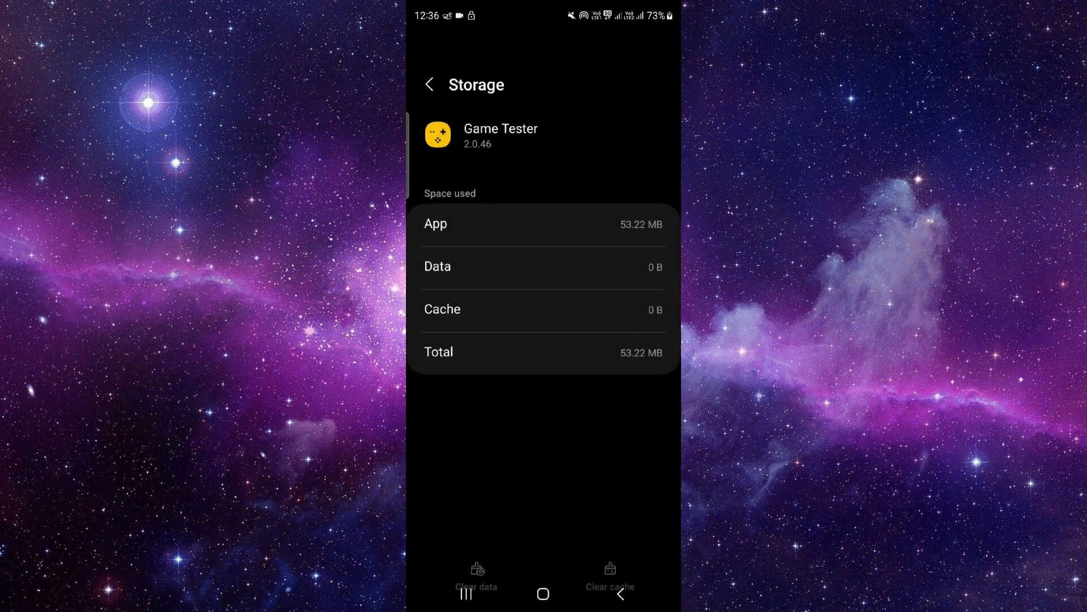
pyautogui.click(430, 83)
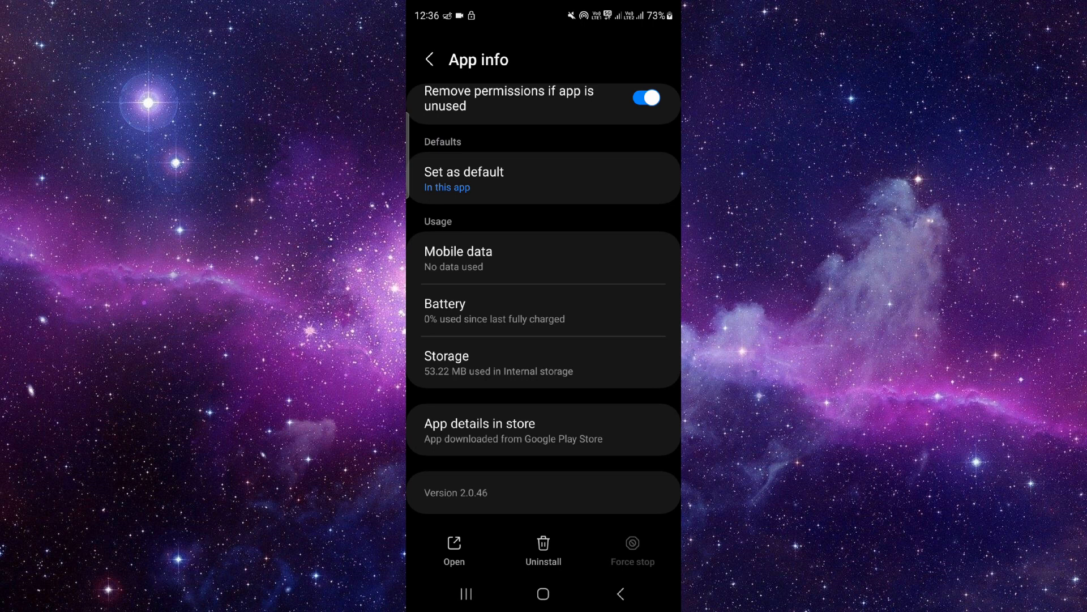
# - Open Game Tester's Play Store page and collapse 'Available on more devices'
pyautogui.click(543, 428)
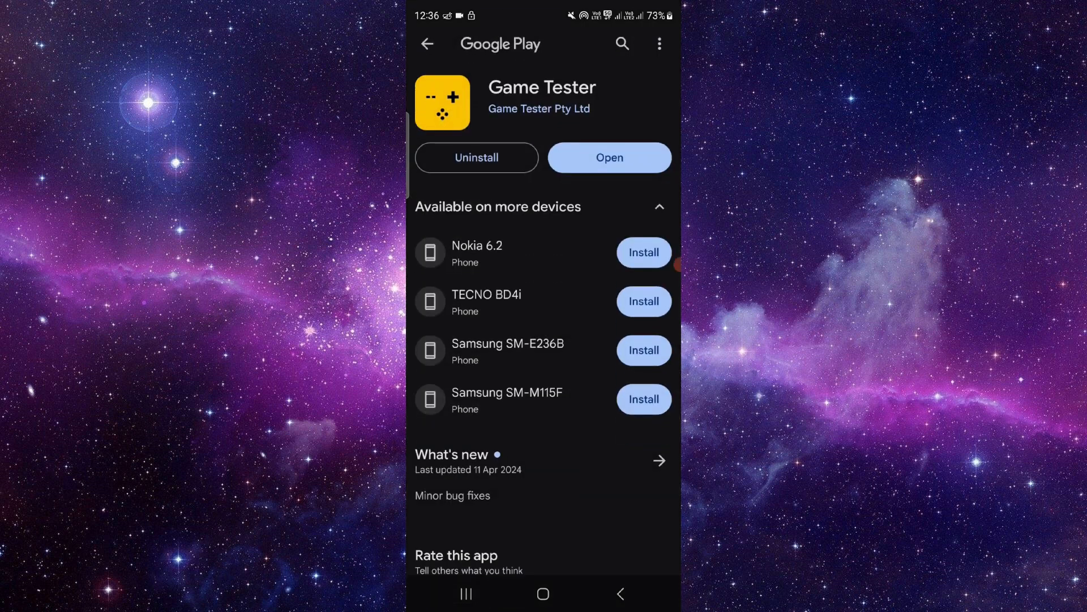
pyautogui.click(659, 207)
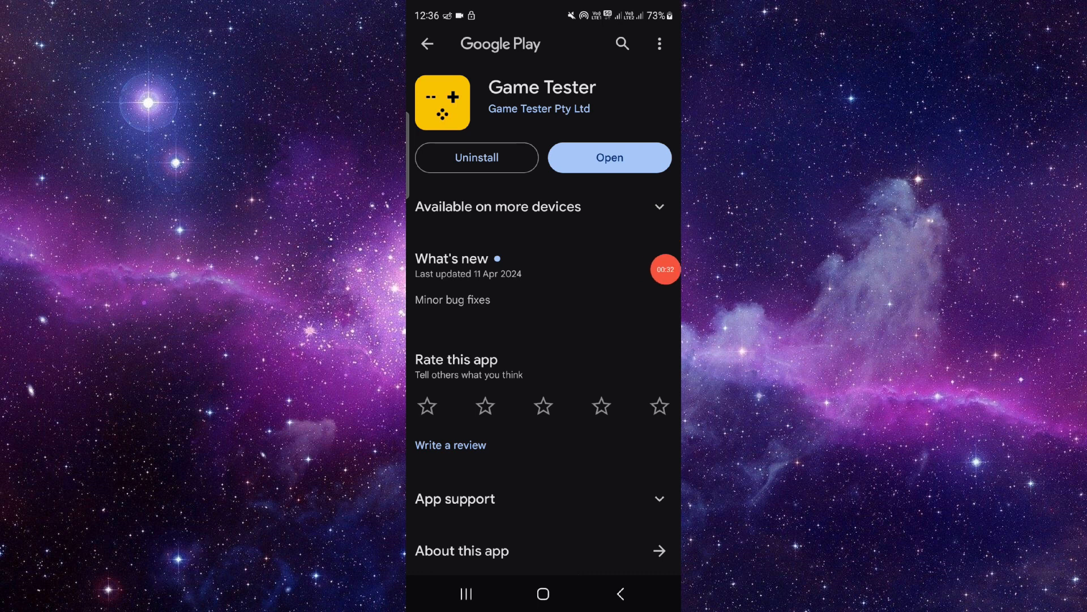
# - Leave the store page and go to the home screen
pyautogui.click(543, 594)
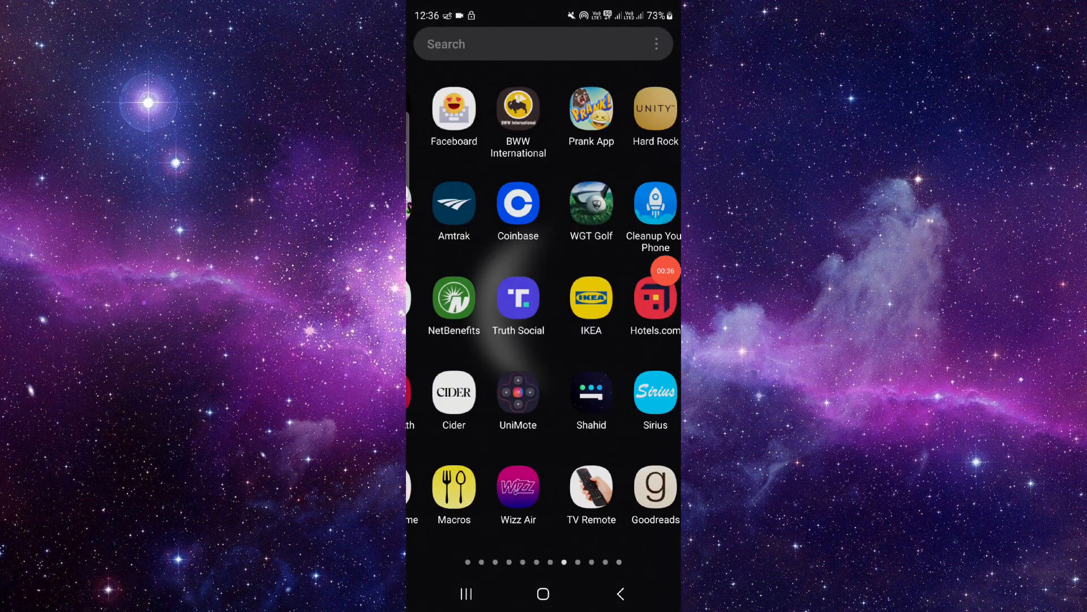
pyautogui.click(543, 593)
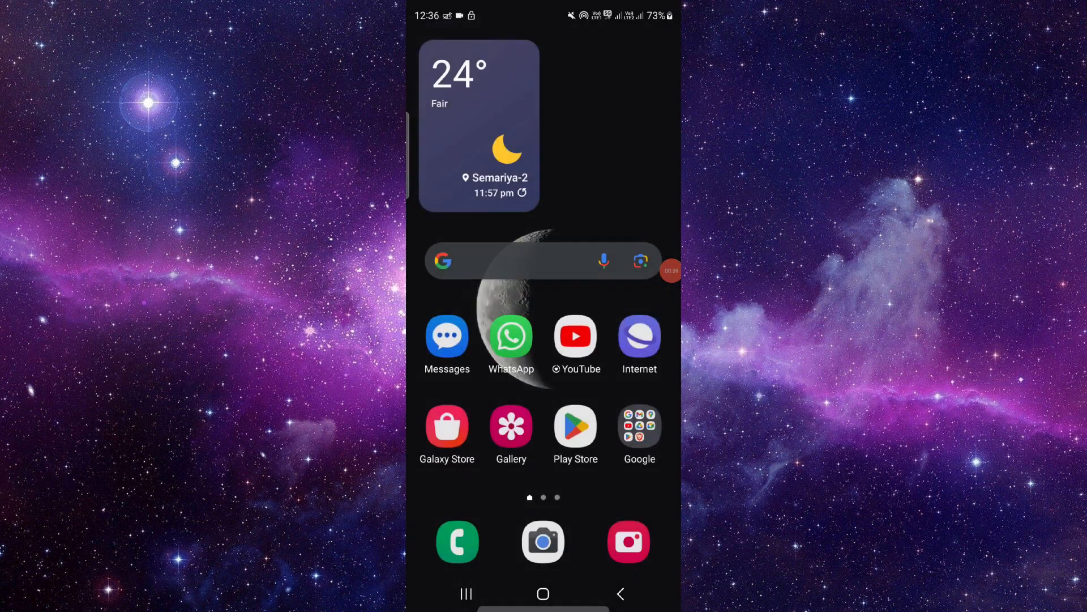